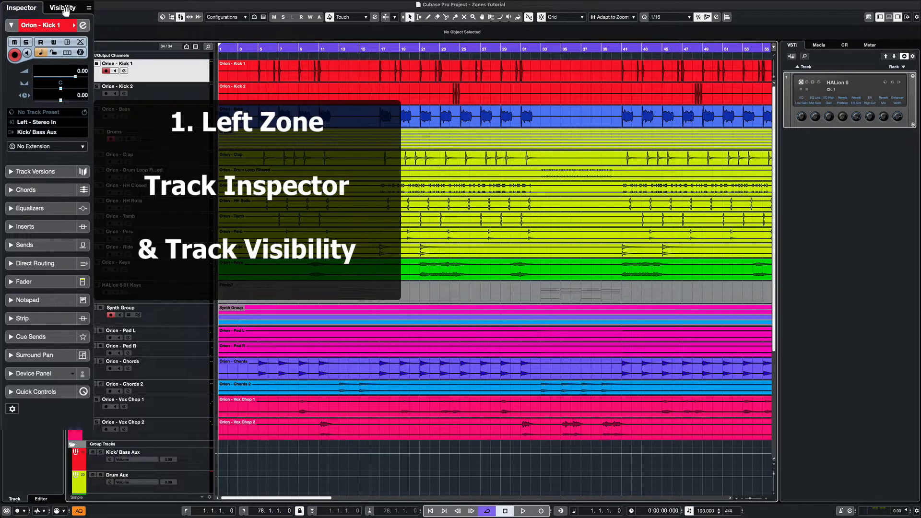
Peek at the track visibility list and the master loudness meter, returning to the inspector and instrument rack.
left_click(62, 8)
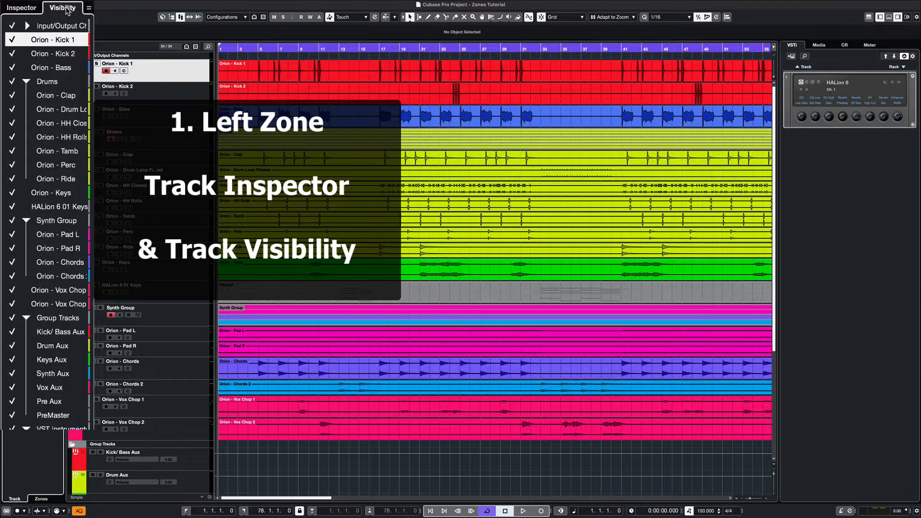
left_click(21, 8)
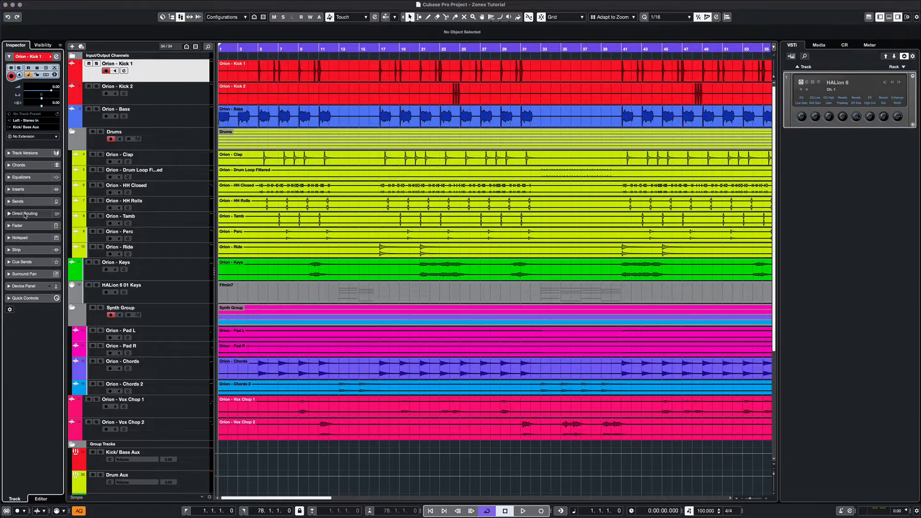
mouse_move(558, 214)
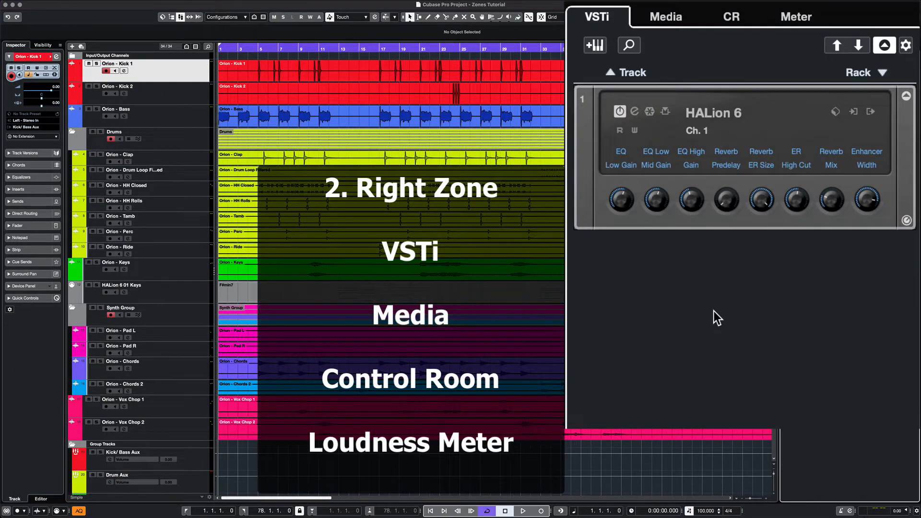
mouse_move(666, 16)
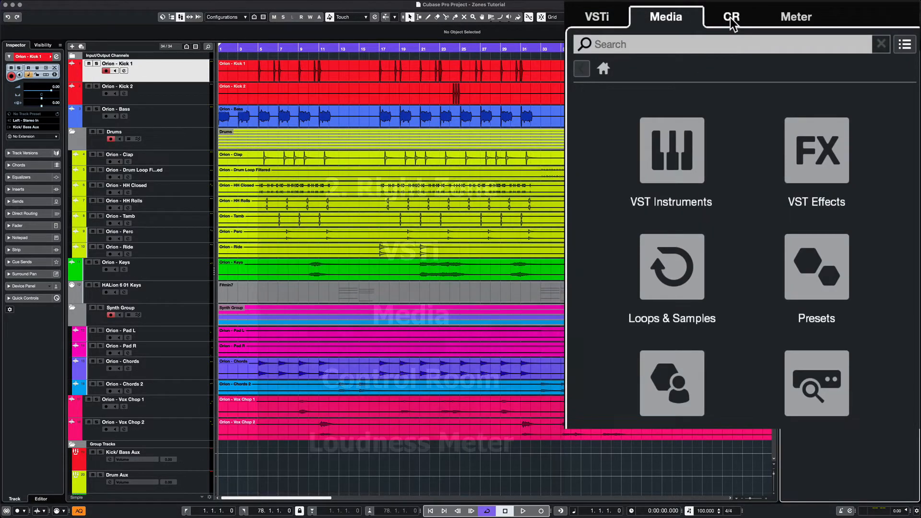
left_click(796, 16)
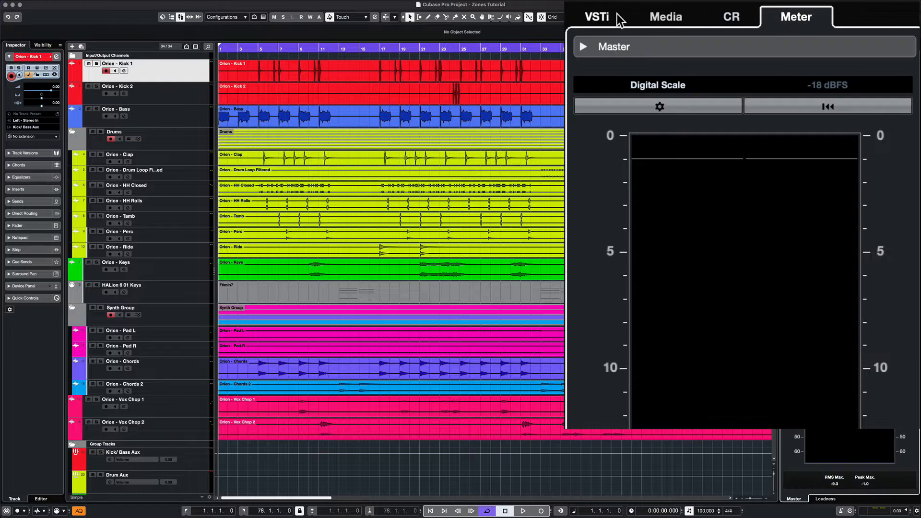
left_click(597, 16)
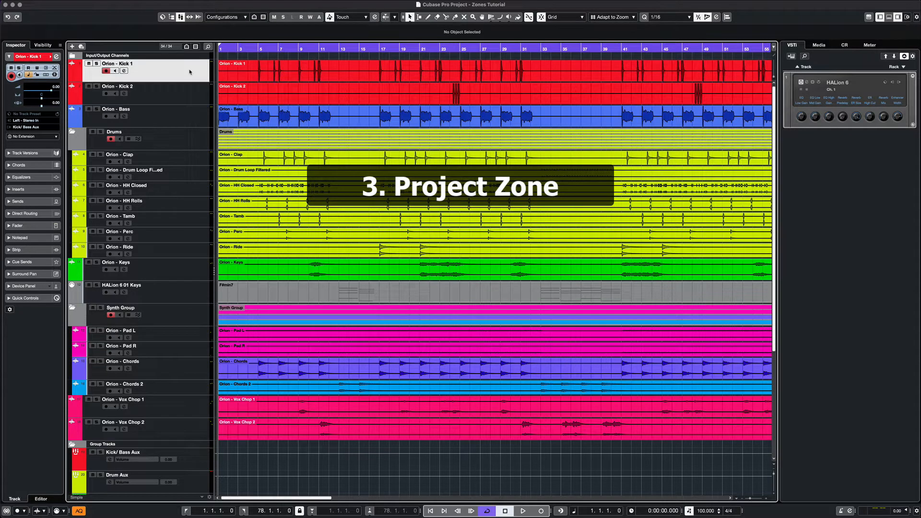
mouse_move(197, 107)
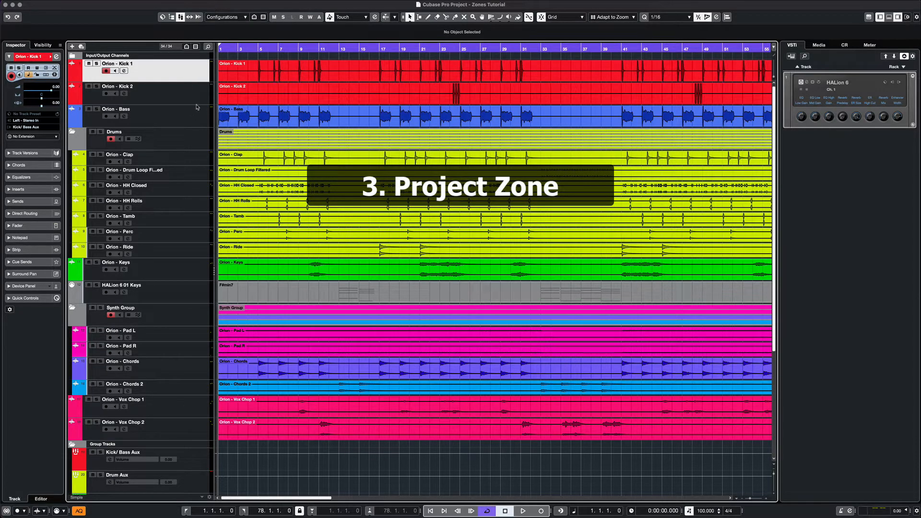
Select the Orion - Kick 1 audio event so the Info Line shows its start, end and length.
left_click(296, 70)
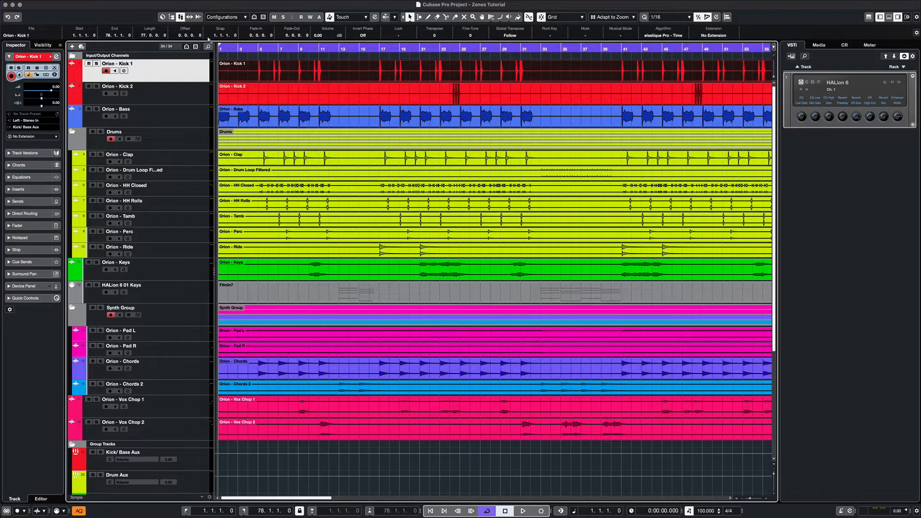
mouse_move(389, 270)
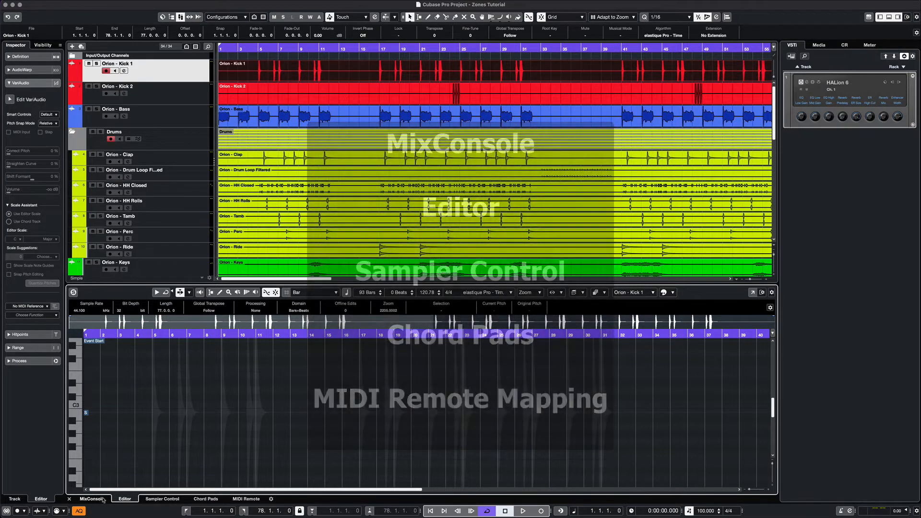
Step the lower zone through Sampler Control, Chord Pads and MIDI Remote, then back to its first page.
left_click(161, 499)
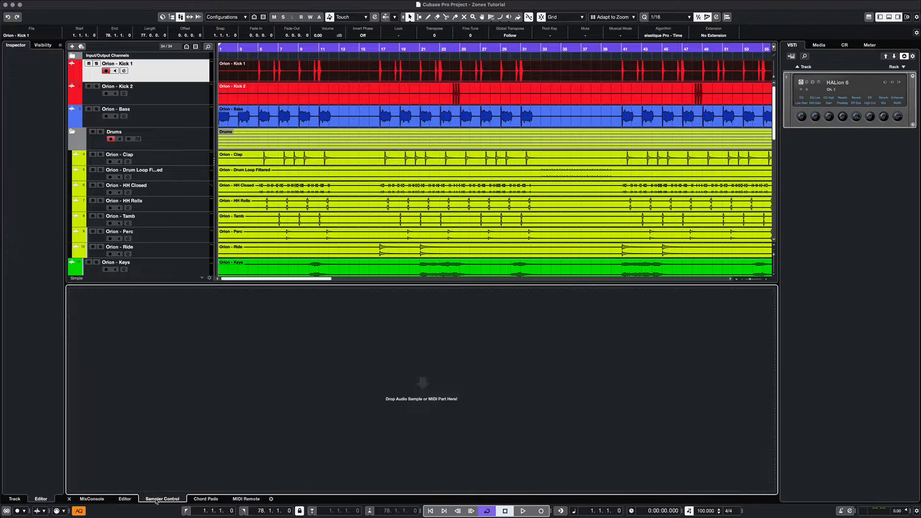
left_click(205, 499)
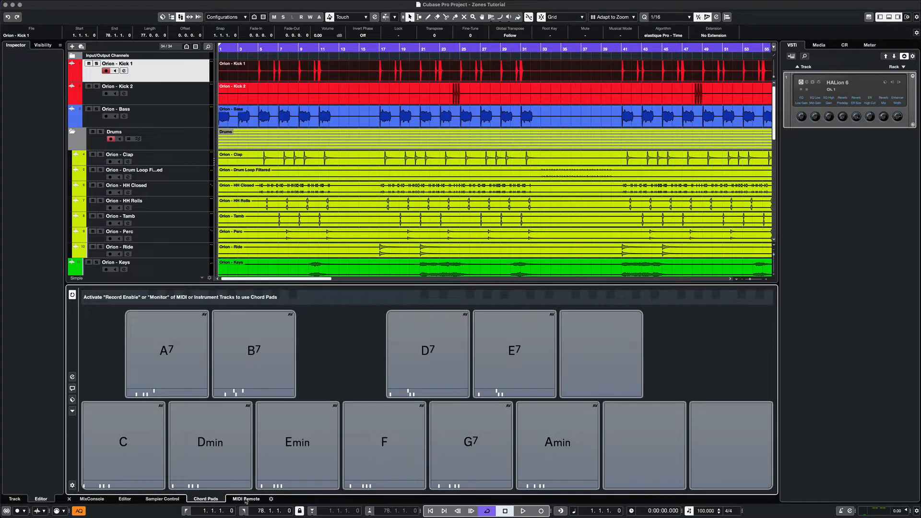
left_click(245, 499)
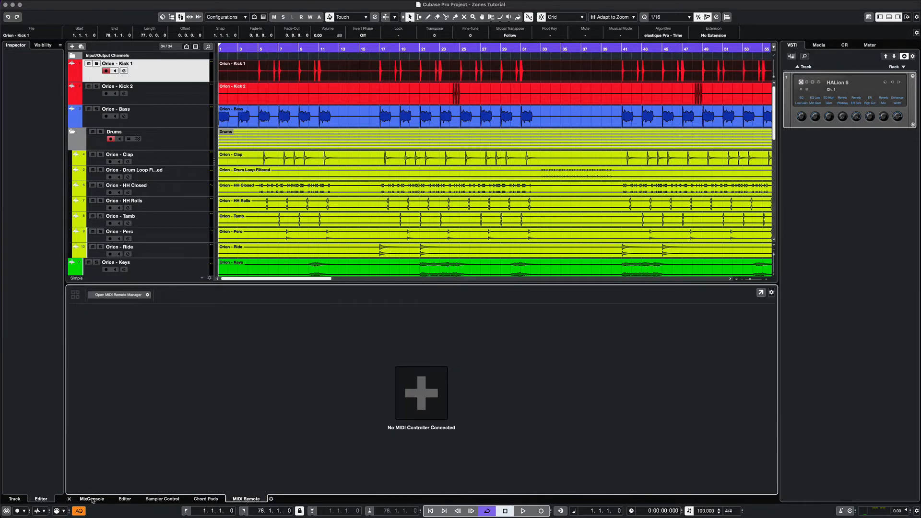
left_click(92, 499)
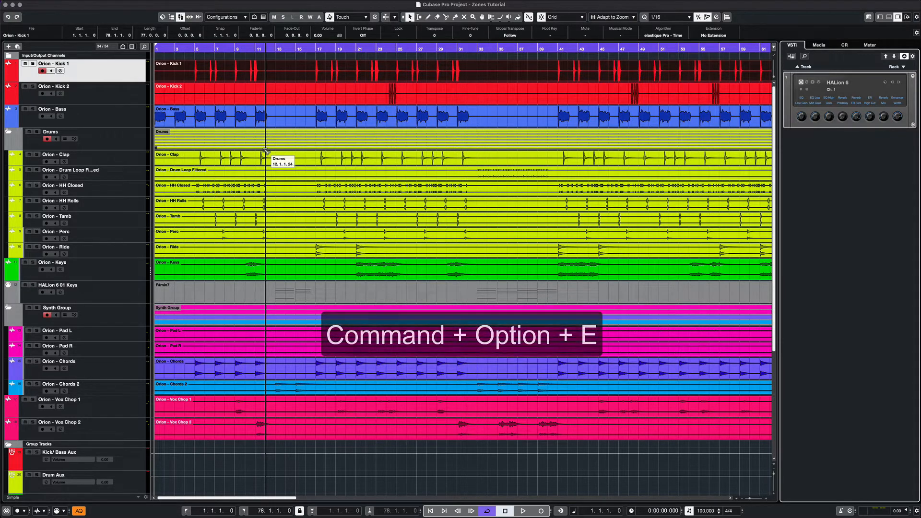
Show the MixConsole with all channel strips in the lower zone via Cmd+Option+E.
key("Command+Option+E")
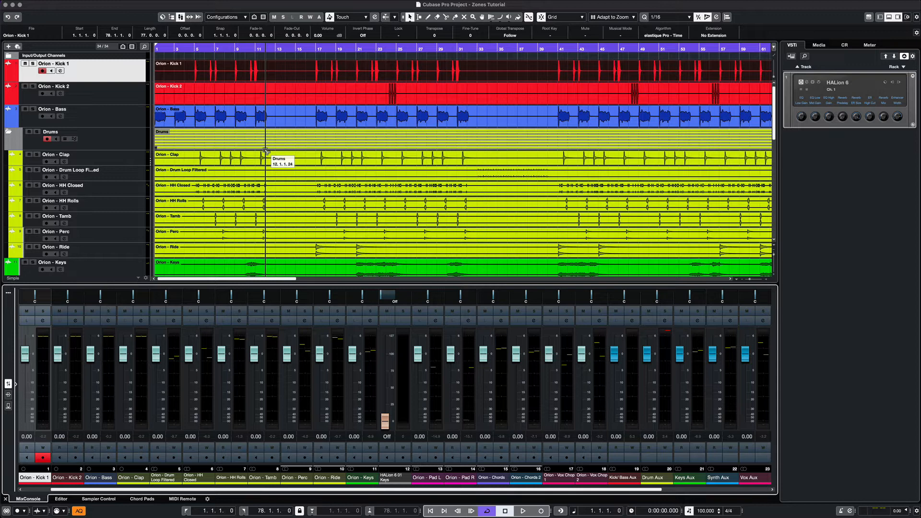
mouse_move(381, 130)
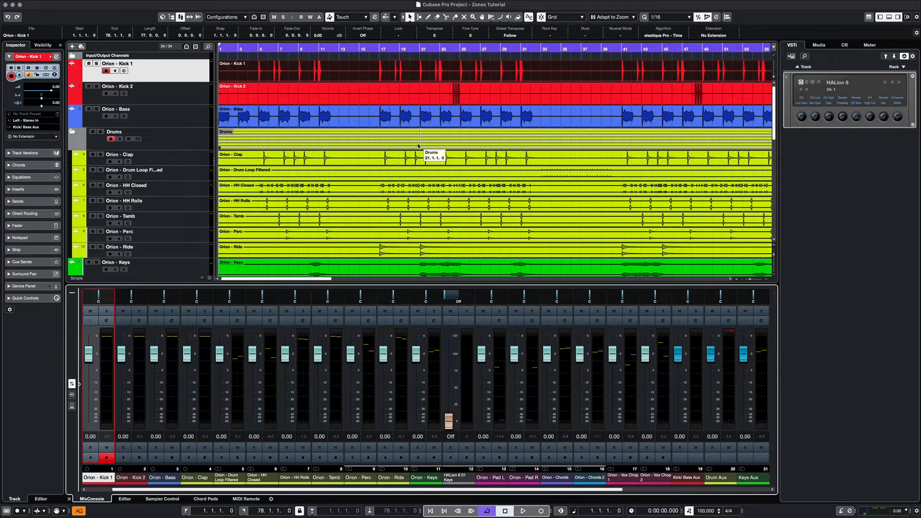
Cycle the lower zone through the Kick 1 audio editor, Chord Pads and MIDI Remote, ending on the editor.
left_click(124, 498)
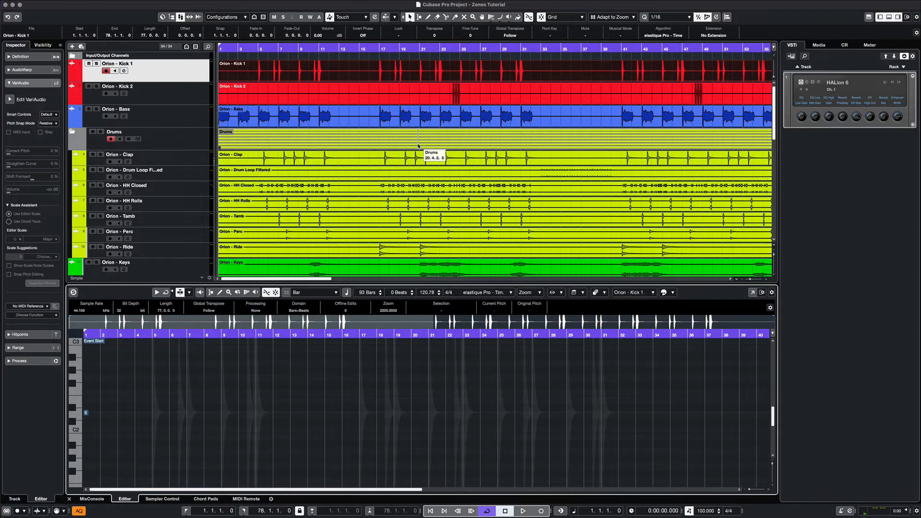
left_click(205, 499)
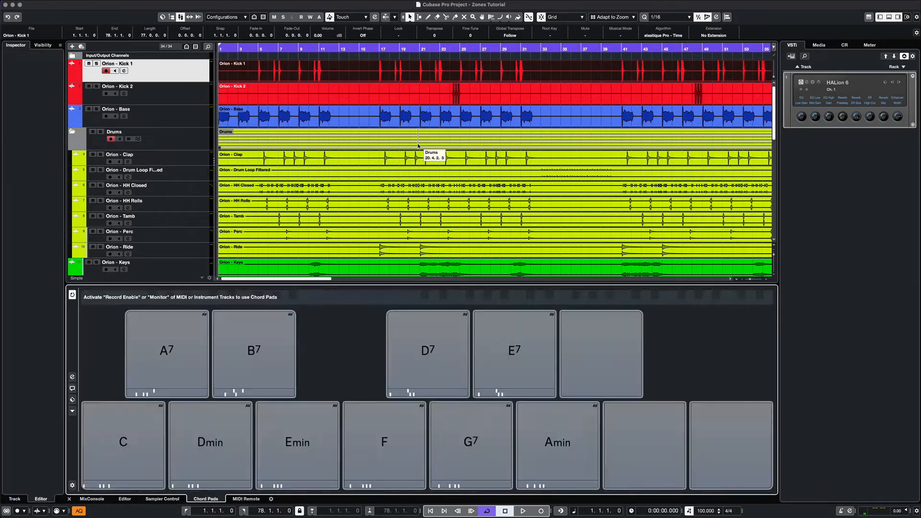
left_click(247, 498)
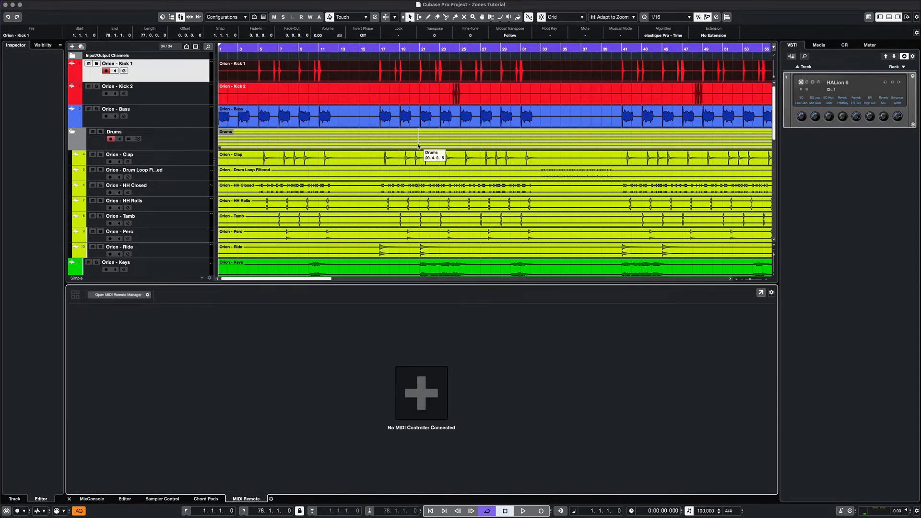
left_click(92, 499)
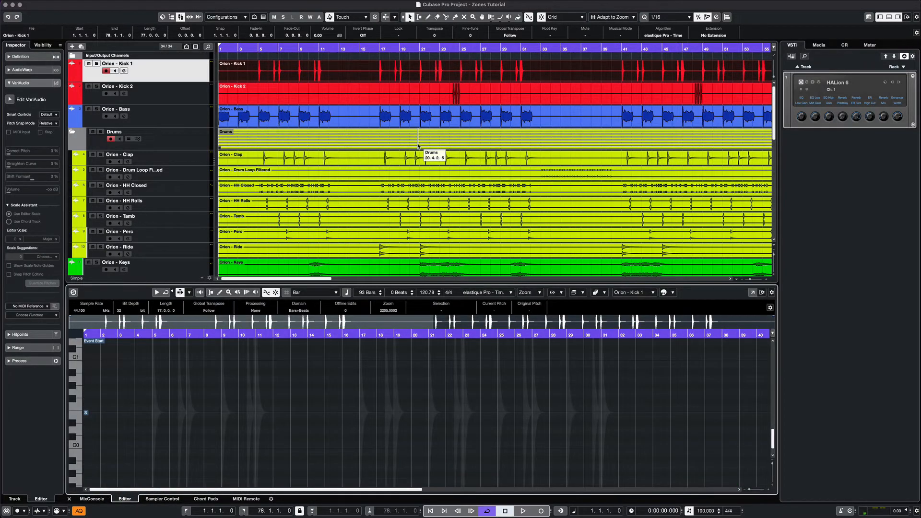
mouse_move(418, 146)
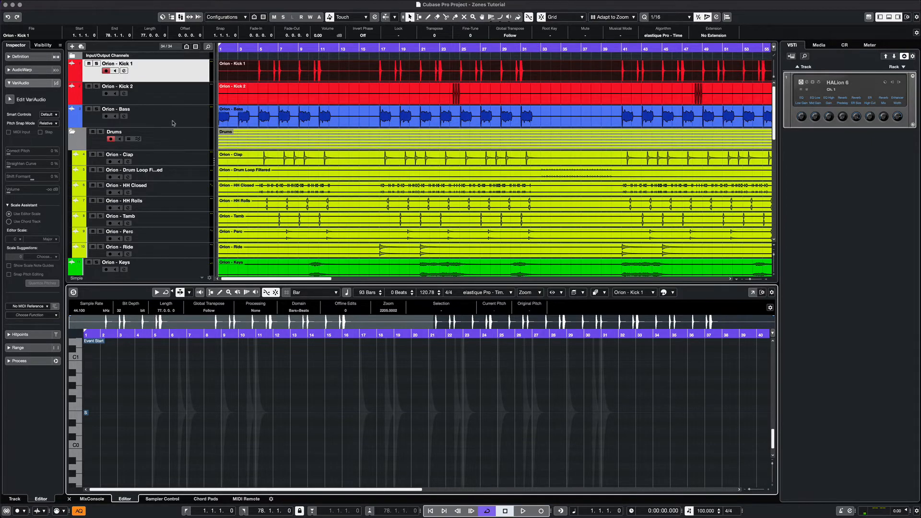
Select the F#min7 part on HALion 6 01 Keys so the key editor shows its chord notes.
scroll("down", 3)
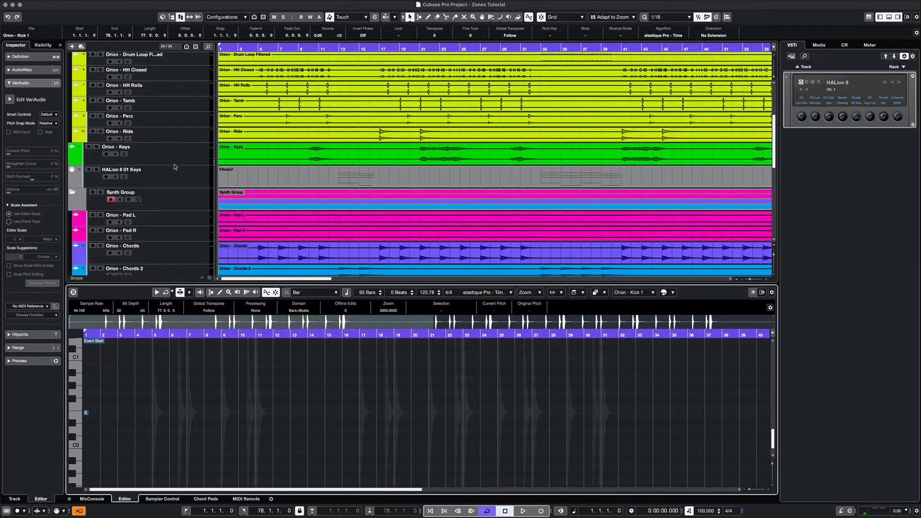
left_click(121, 169)
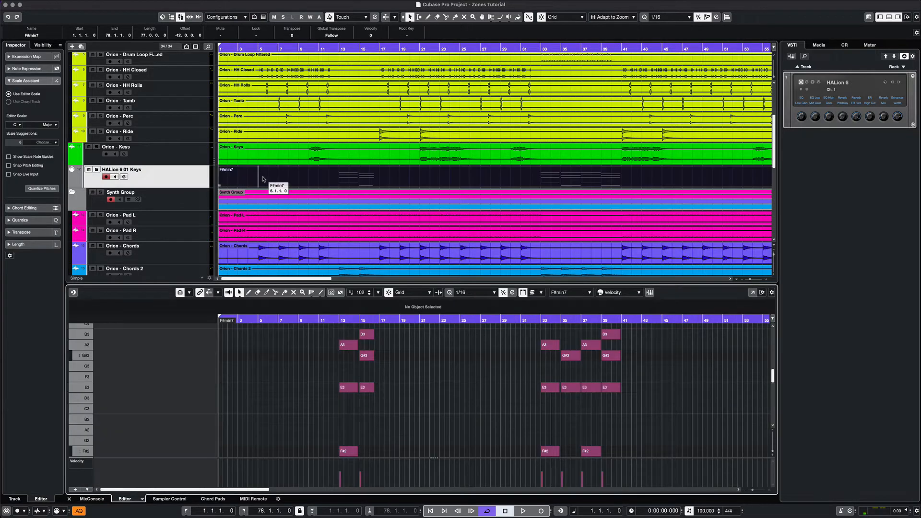
mouse_move(257, 377)
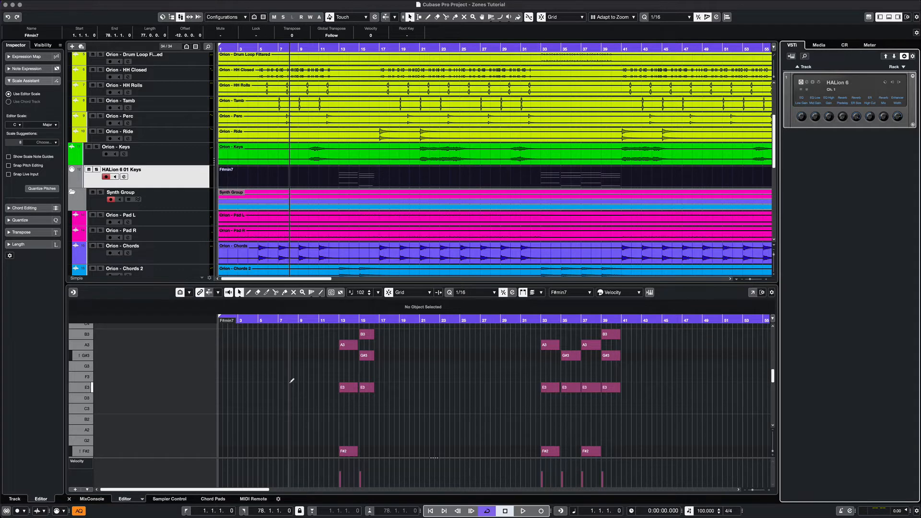
Step the right zone through the Media browser, Control Room and master output Meter, then back to its first tab.
left_click(817, 45)
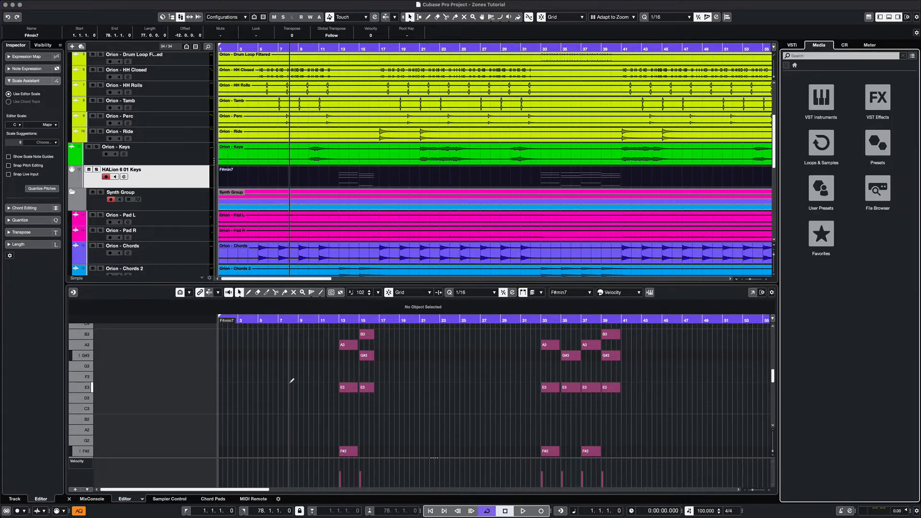
left_click(844, 45)
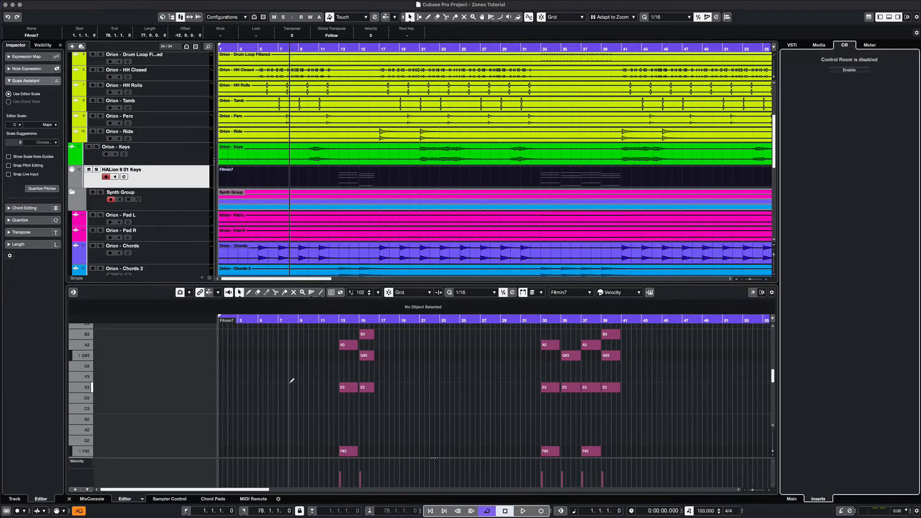
left_click(870, 45)
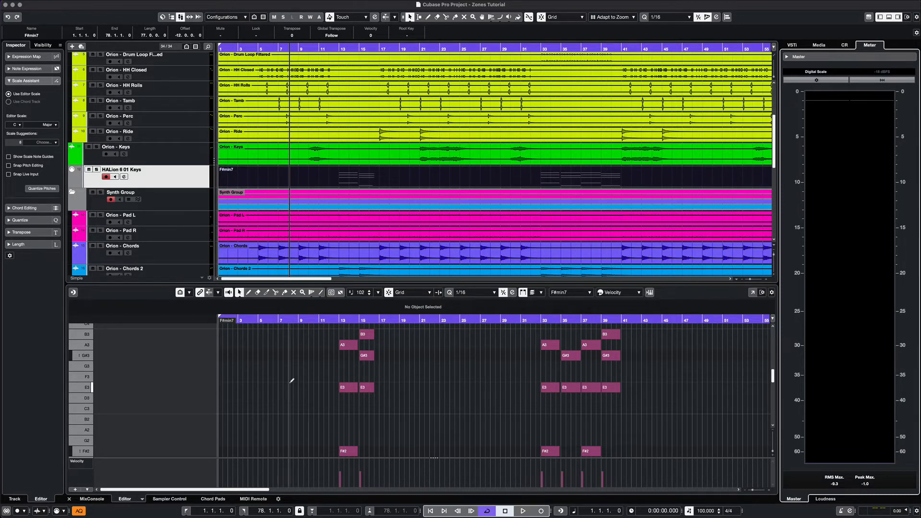
left_click(791, 45)
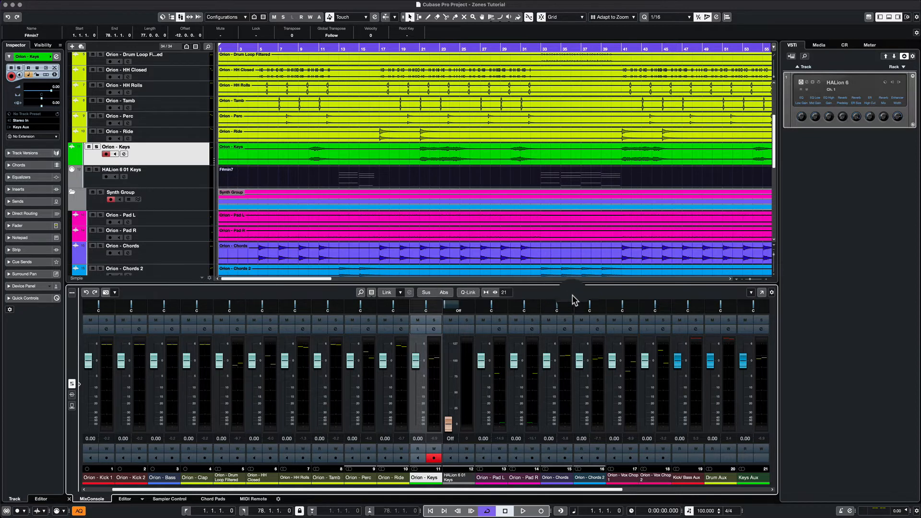
mouse_move(762, 292)
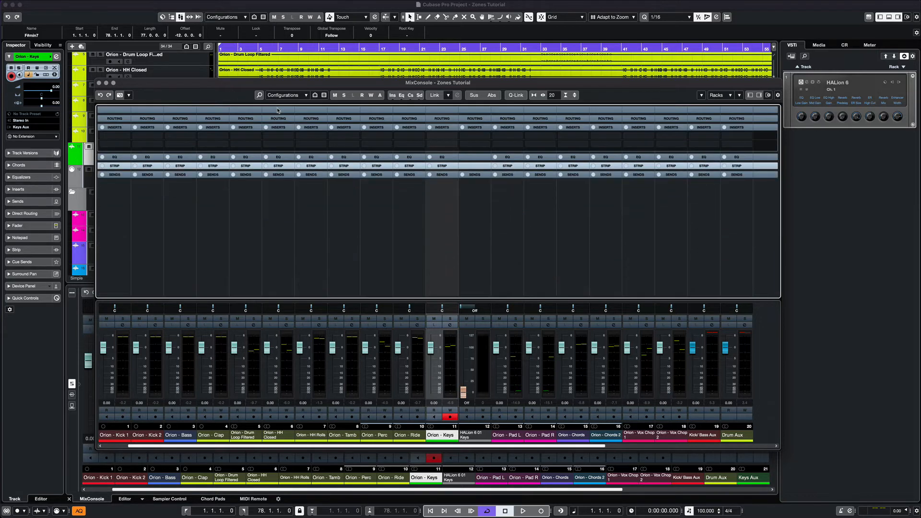
mouse_move(421, 140)
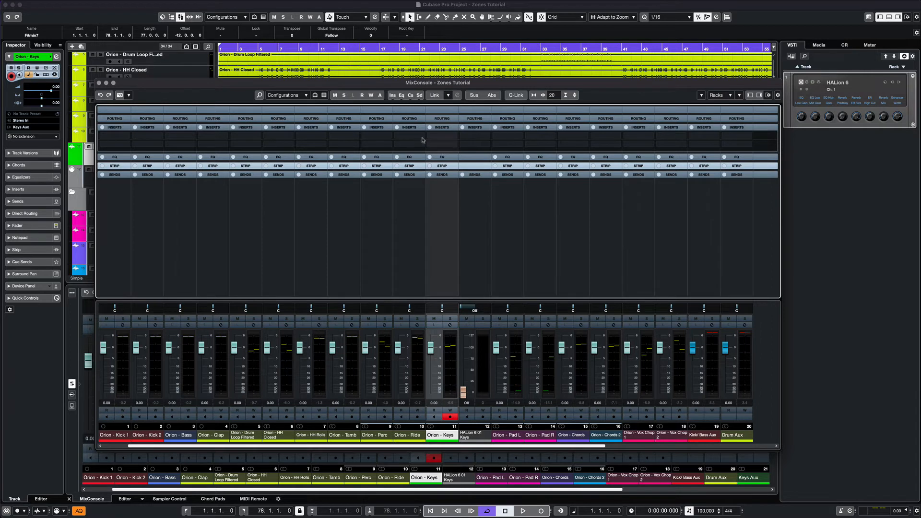
mouse_move(529, 100)
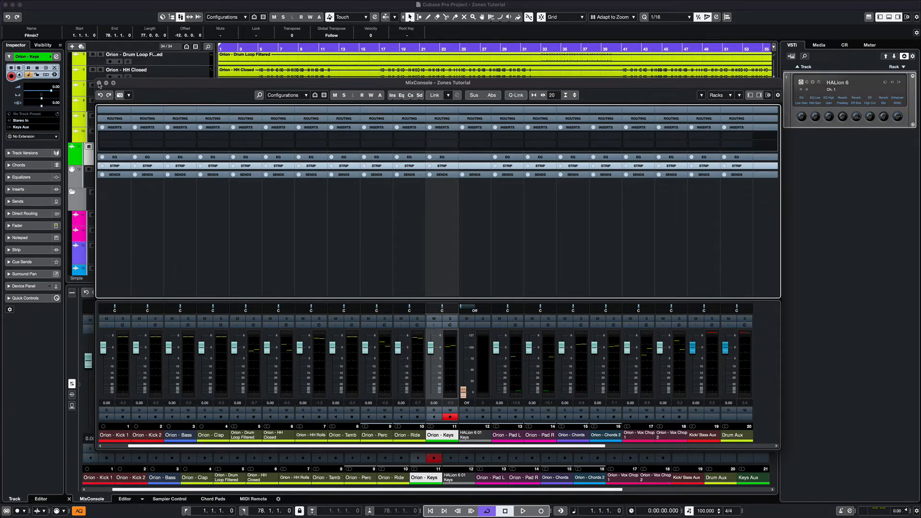
mouse_move(153, 86)
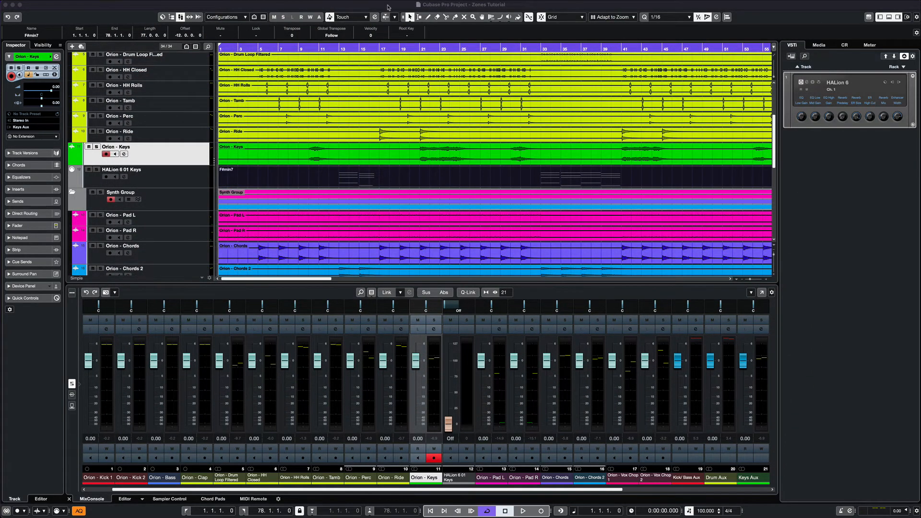
mouse_move(508, 171)
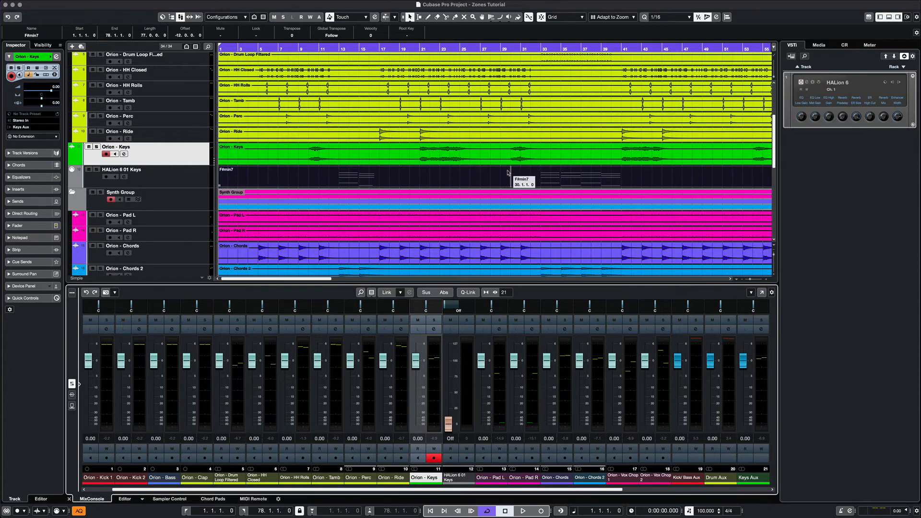